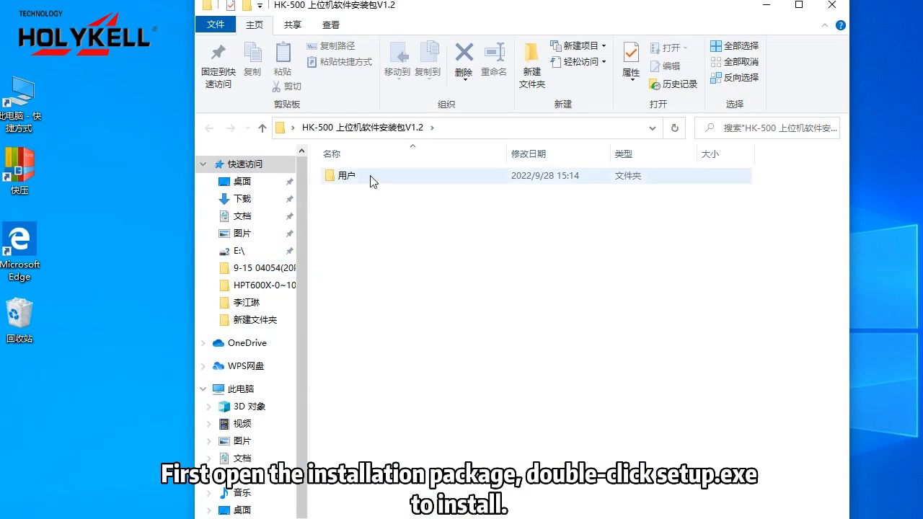
- Run setup.exe from the 用户 folder and install HK-500User into the default folder
double_click(347, 175)
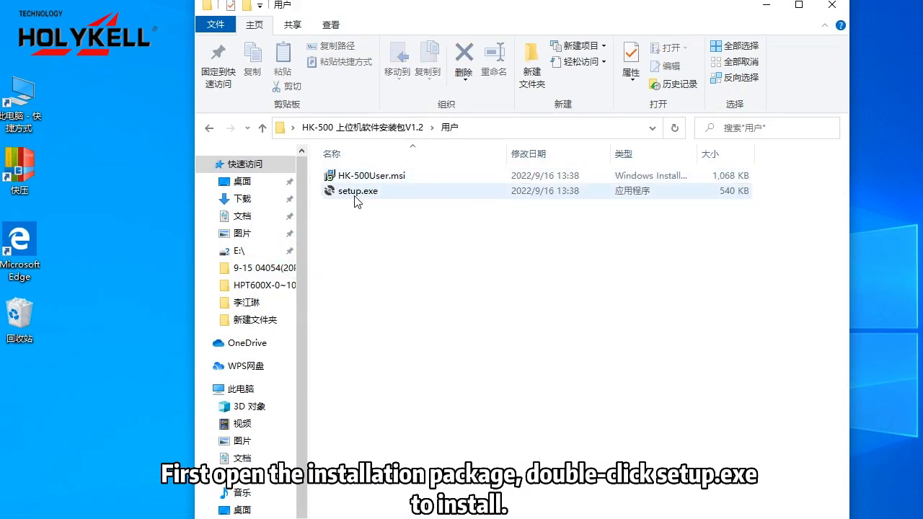
left_click(358, 190)
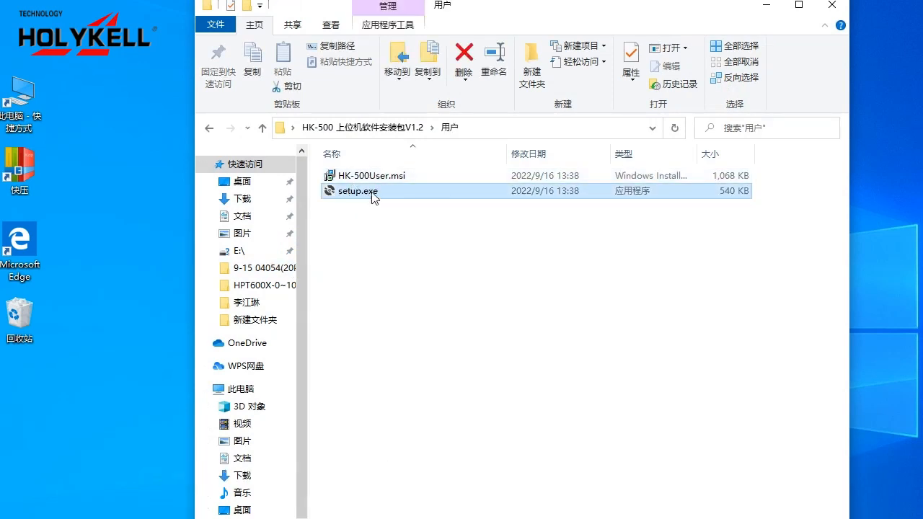
double_click(358, 191)
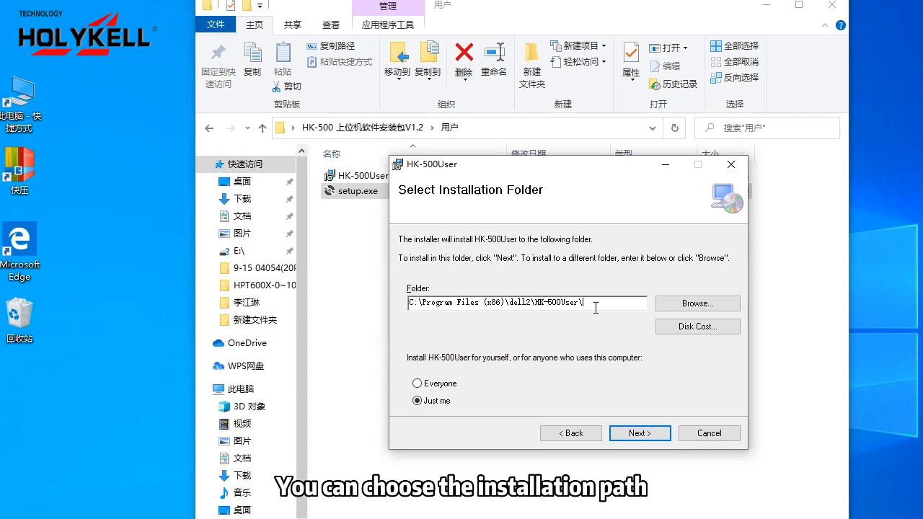
mouse_move(696, 302)
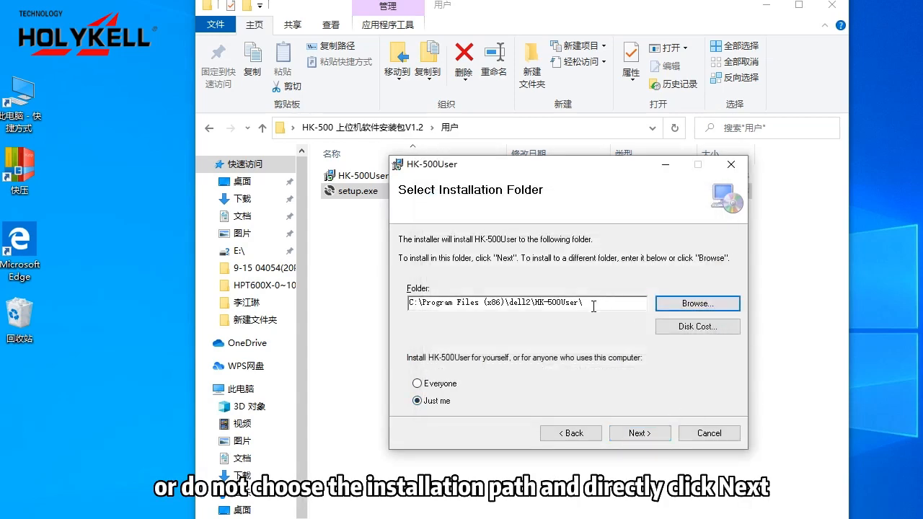
left_click(638, 433)
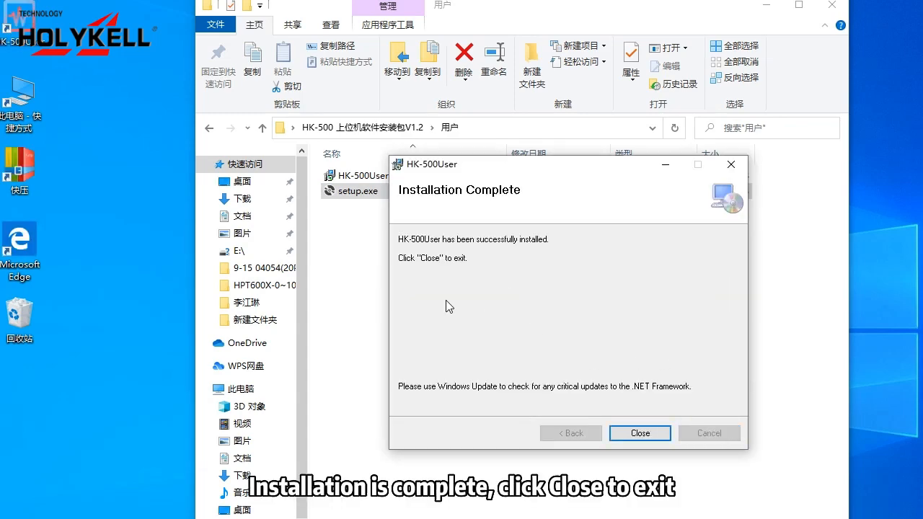
left_click(639, 433)
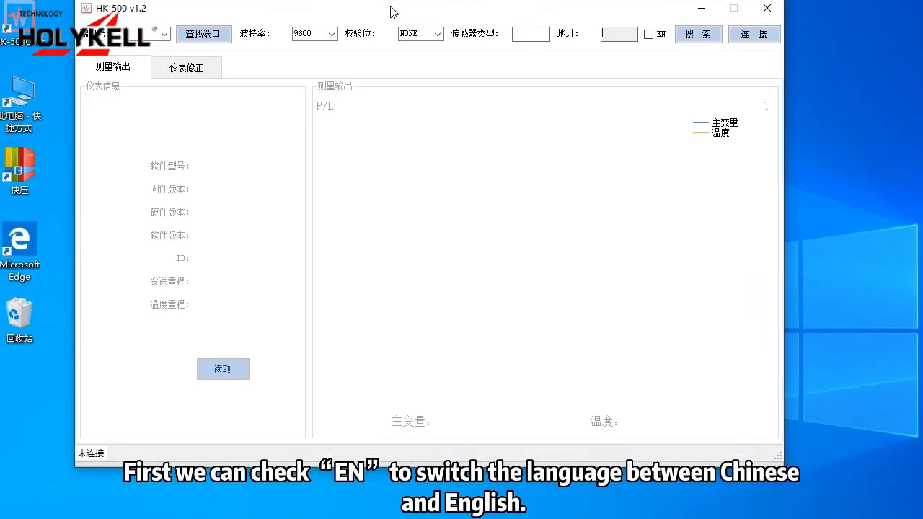
- Switch HK-500 to English, detect the sensor port and connect on COM7 at 9600 baud
left_click(648, 33)
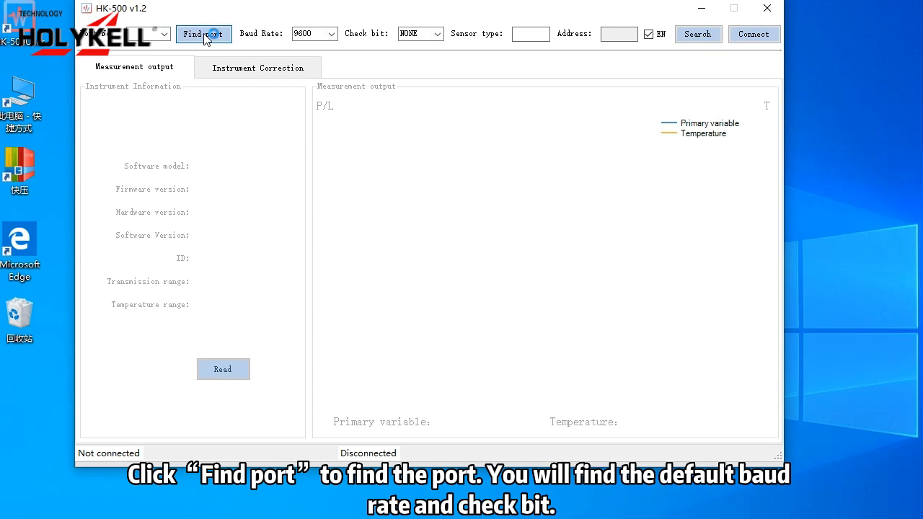
left_click(204, 34)
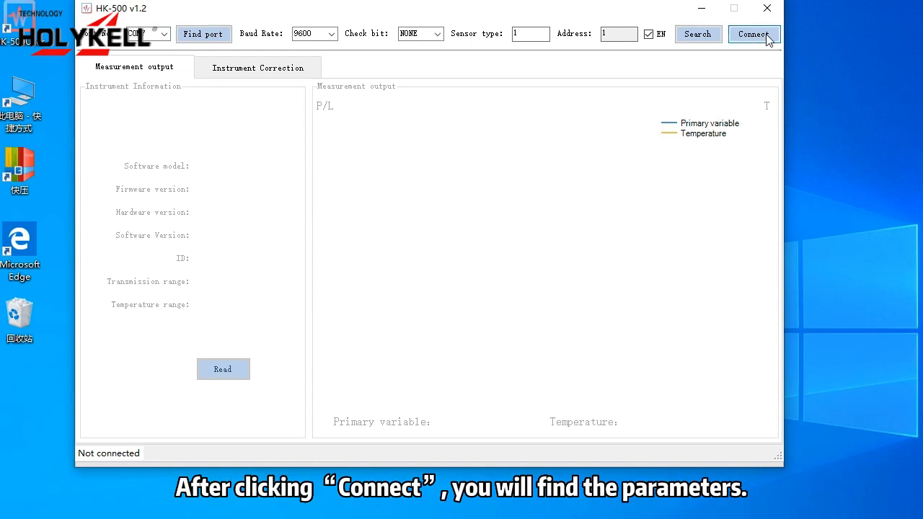
left_click(753, 34)
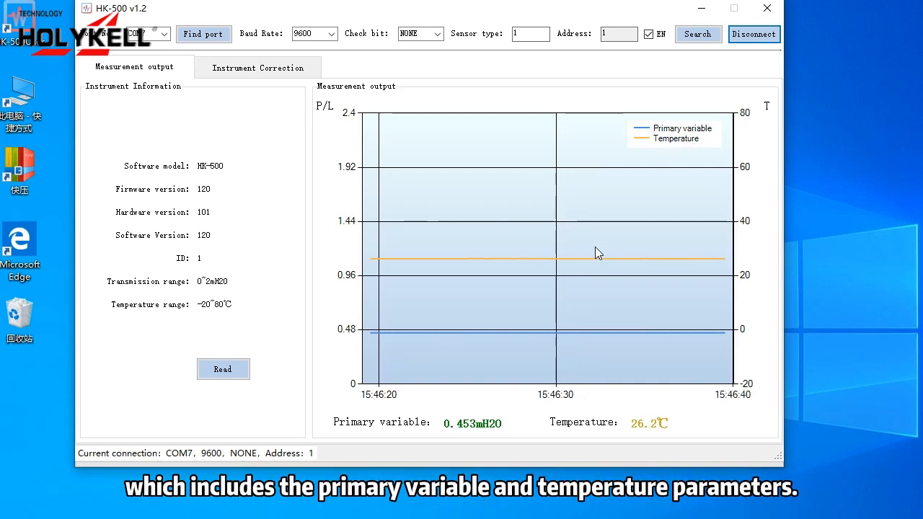
mouse_move(294, 113)
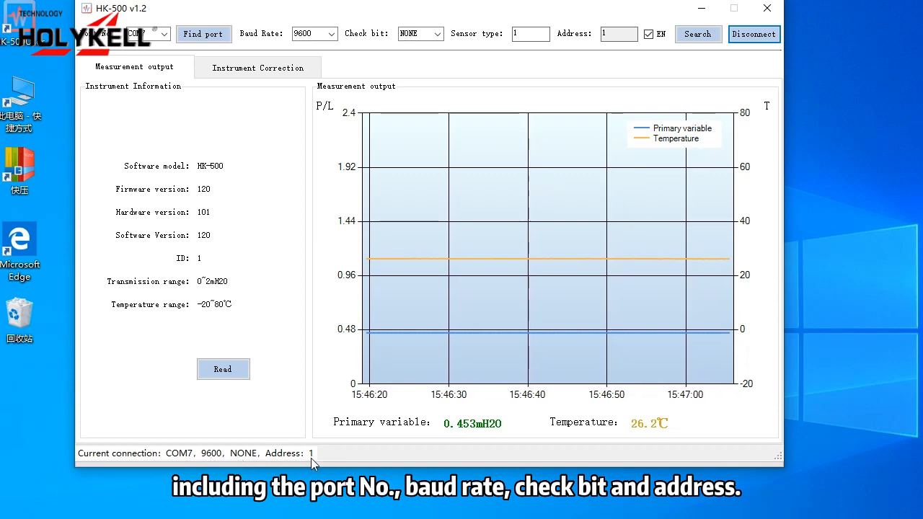
mouse_move(257, 67)
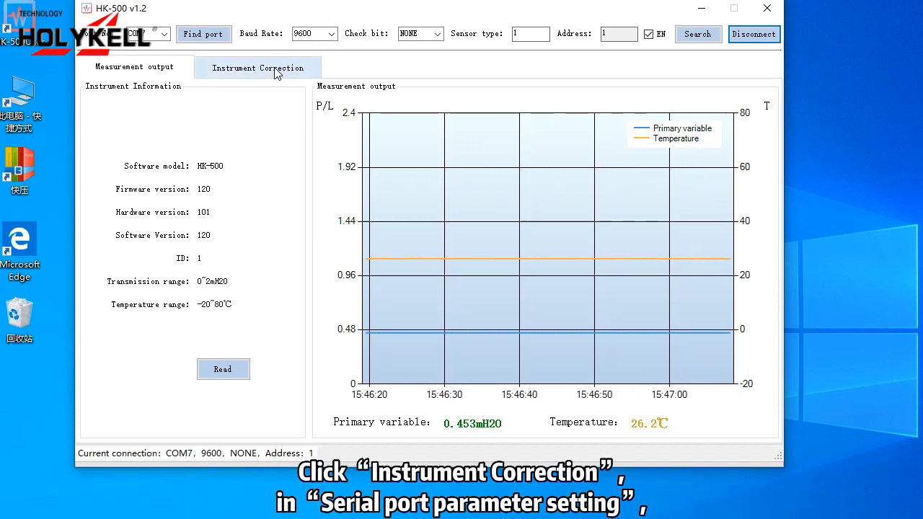
- Write sensor address 2 under Instrument Correction and search to reconnect at address 2
left_click(257, 67)
type("2")
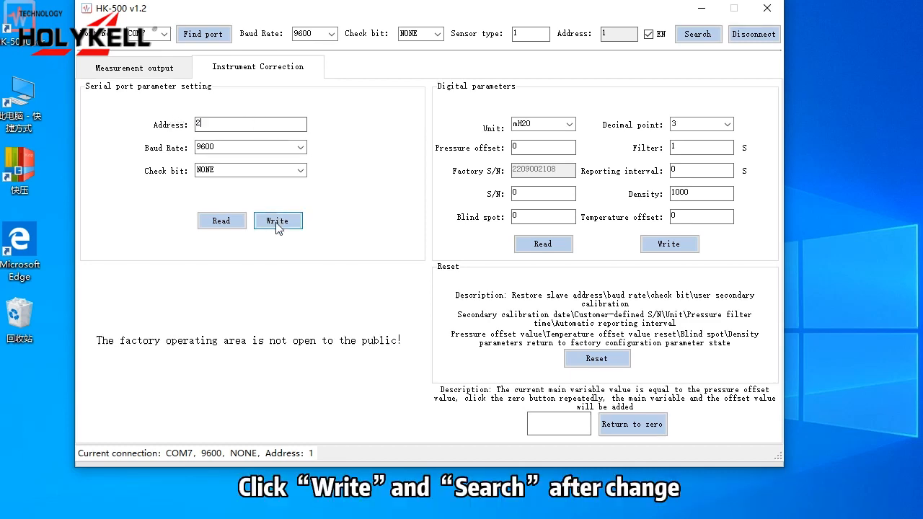
left_click(278, 221)
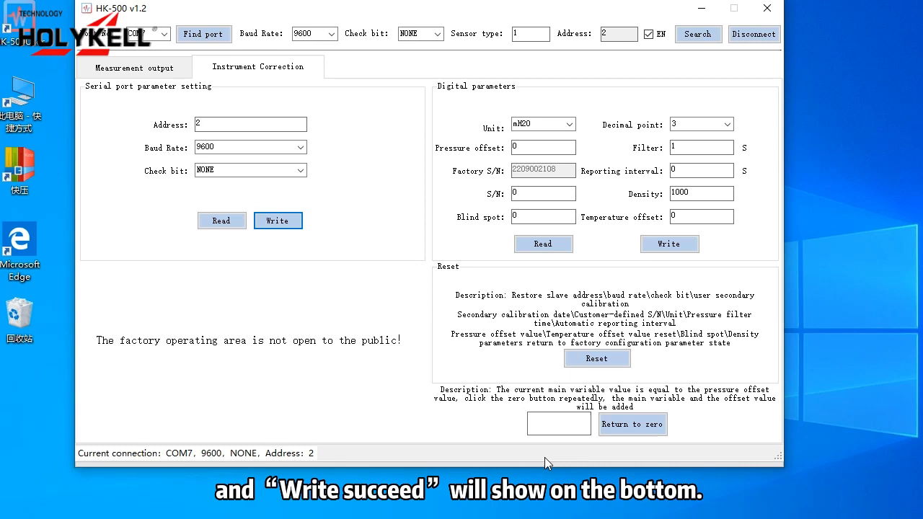
left_click(571, 124)
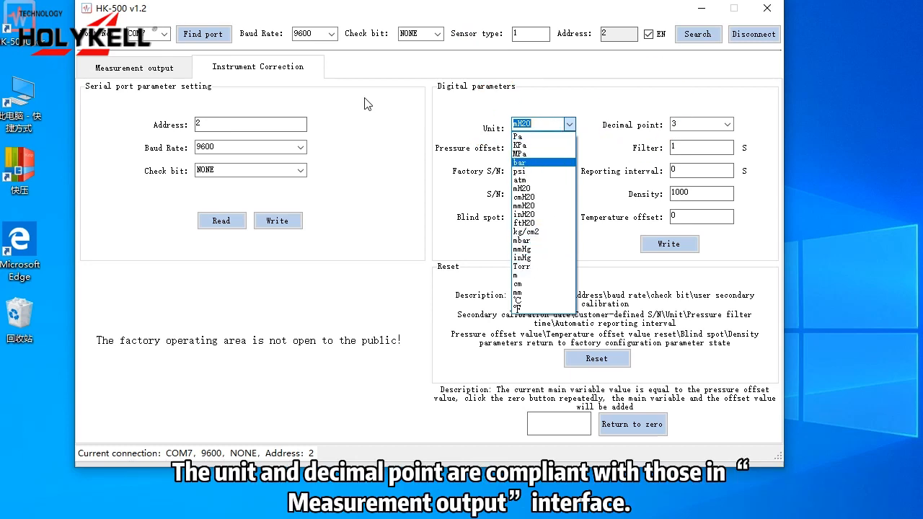
- Change the unit from mH2O to m and confirm the primary variable reads 0.45 m
left_click(134, 66)
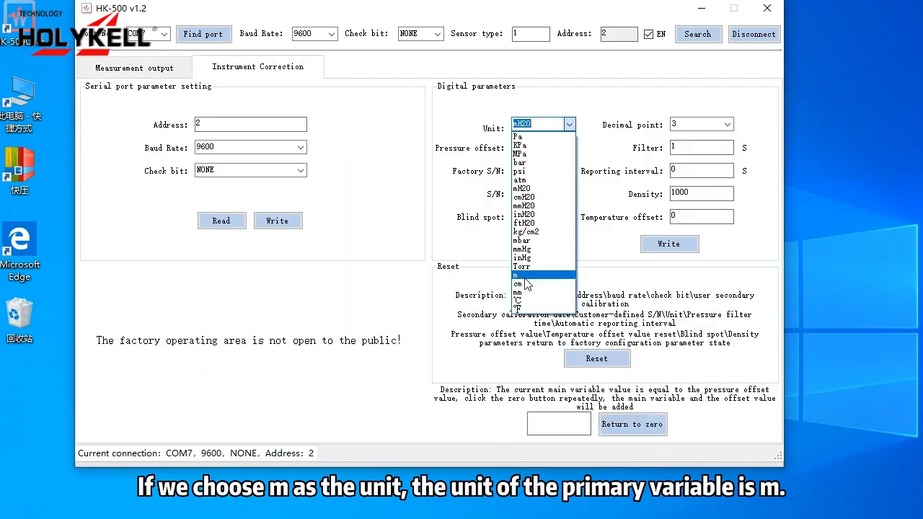
left_click(518, 275)
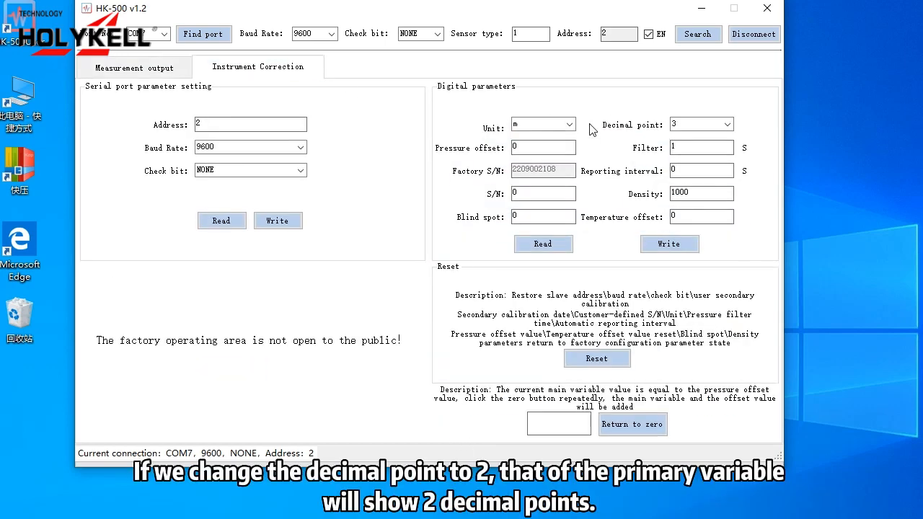
left_click(725, 124)
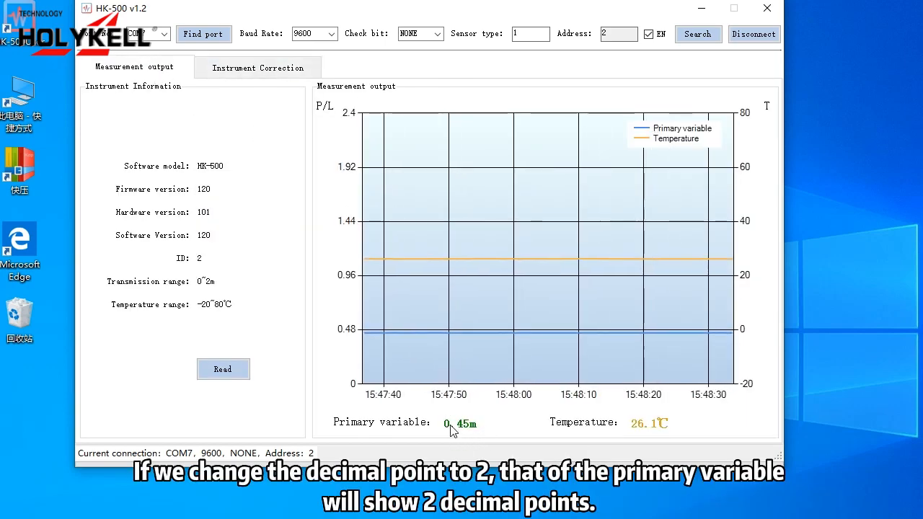
left_click(257, 67)
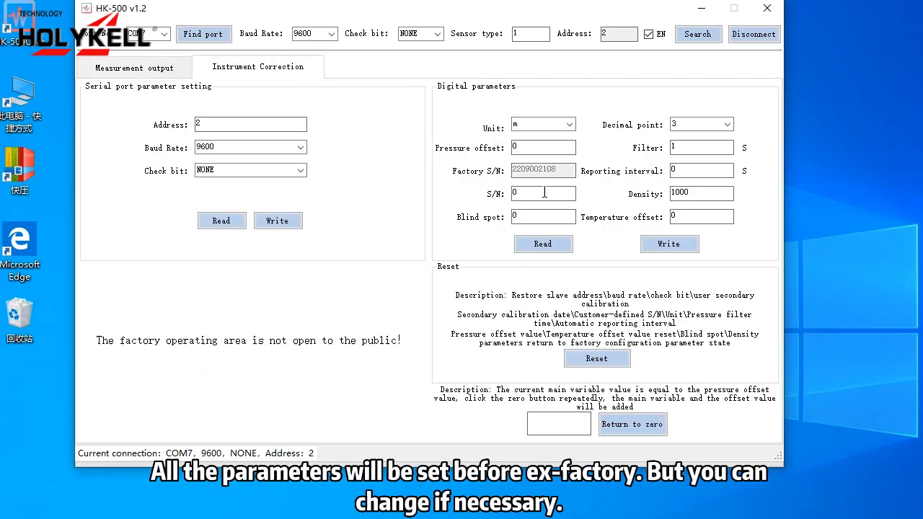
- Enter blind spot 5 and medium density 850 in the Instrument Correction parameters
left_click(543, 216)
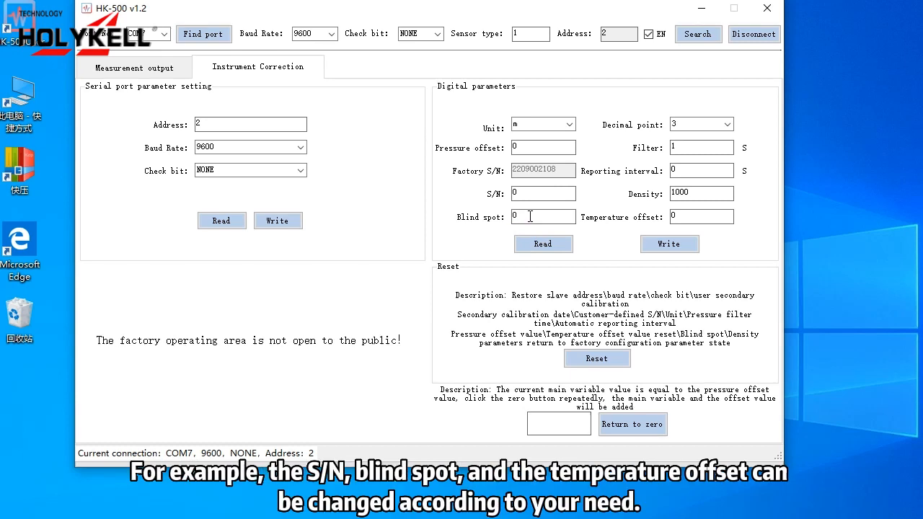
left_click(543, 217)
type("5")
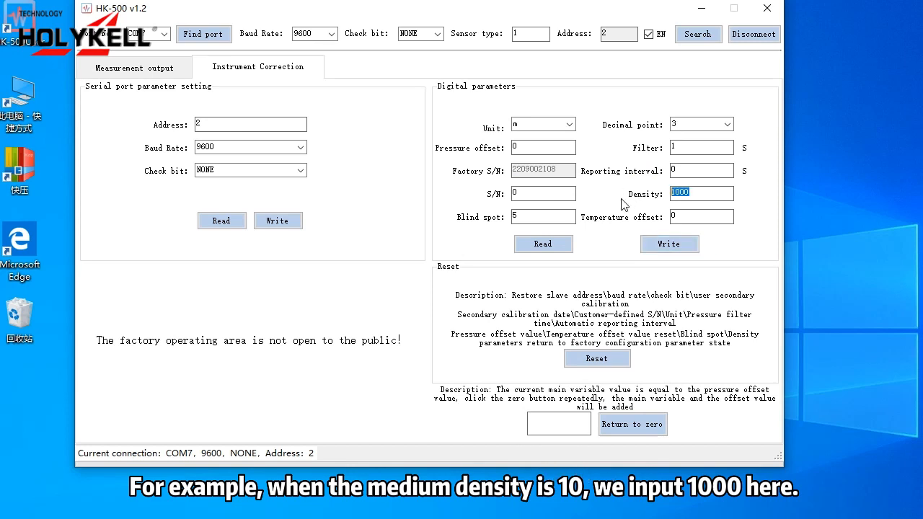
type("85")
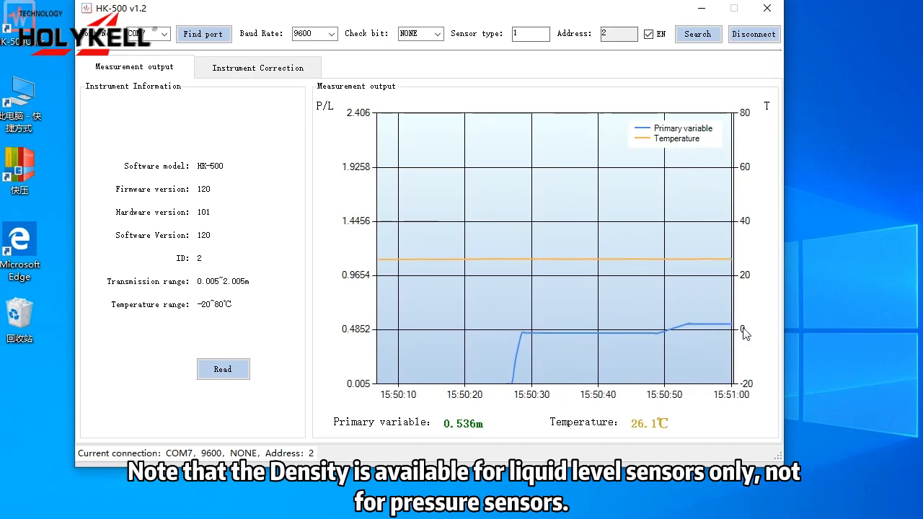
left_click(257, 68)
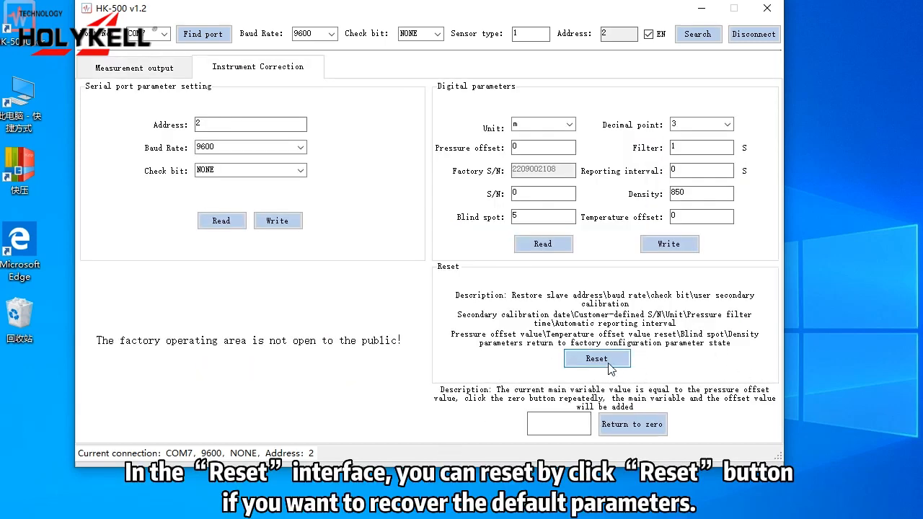
- Reset the sensor to factory defaults, confirm with 确定, and close HK-500
left_click(597, 358)
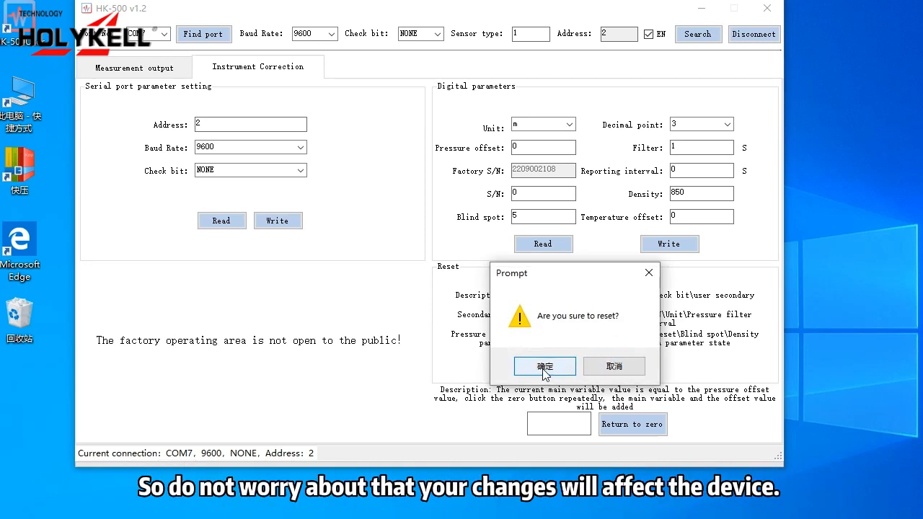
left_click(544, 366)
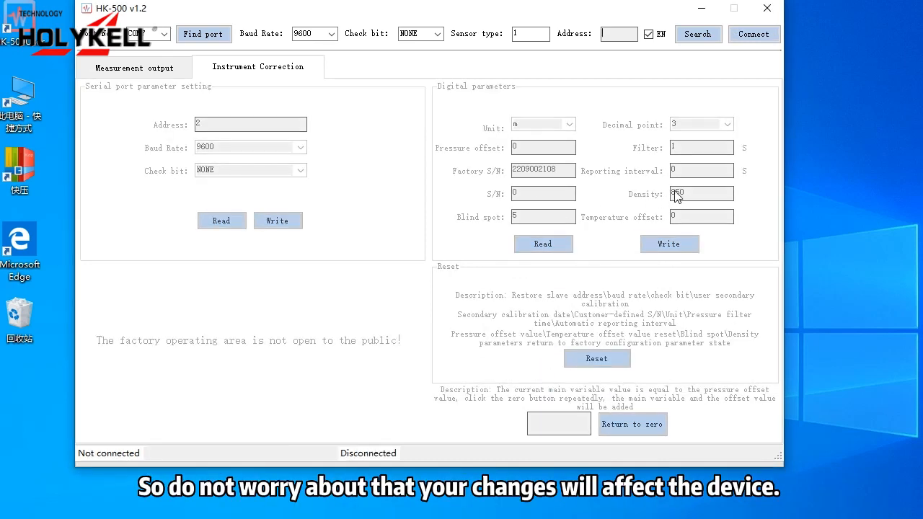
left_click(767, 8)
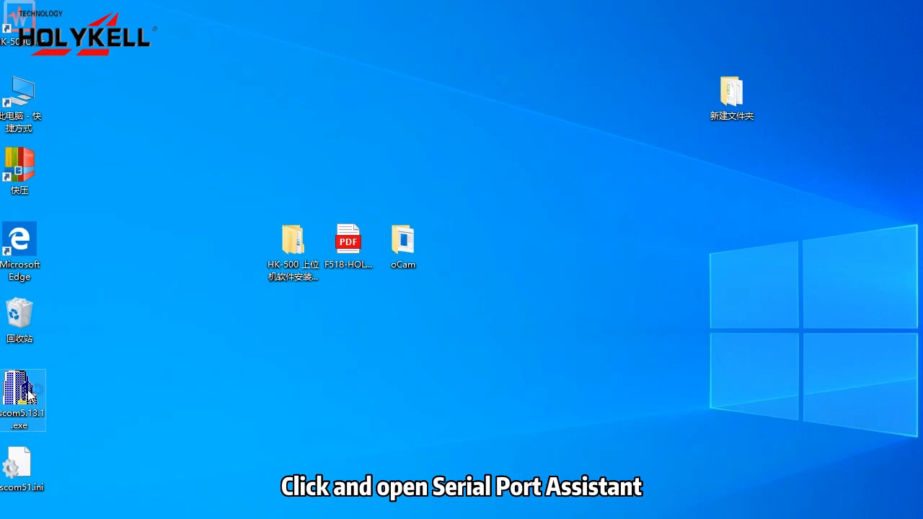
- Launch sscom5.13.1 with English, HEXShow and SendHEX on, and ModbusCRC16 verification chosen
double_click(23, 393)
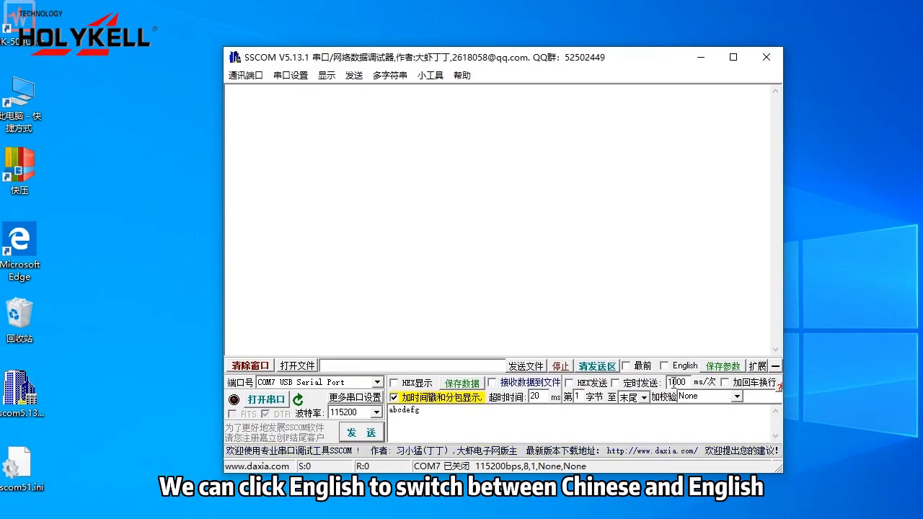
left_click(684, 365)
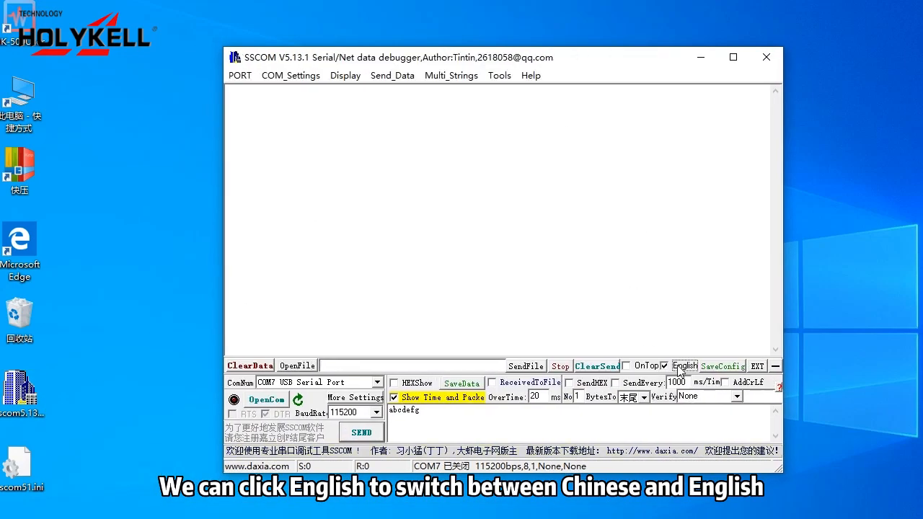
left_click(683, 365)
type("12 FF 00 30")
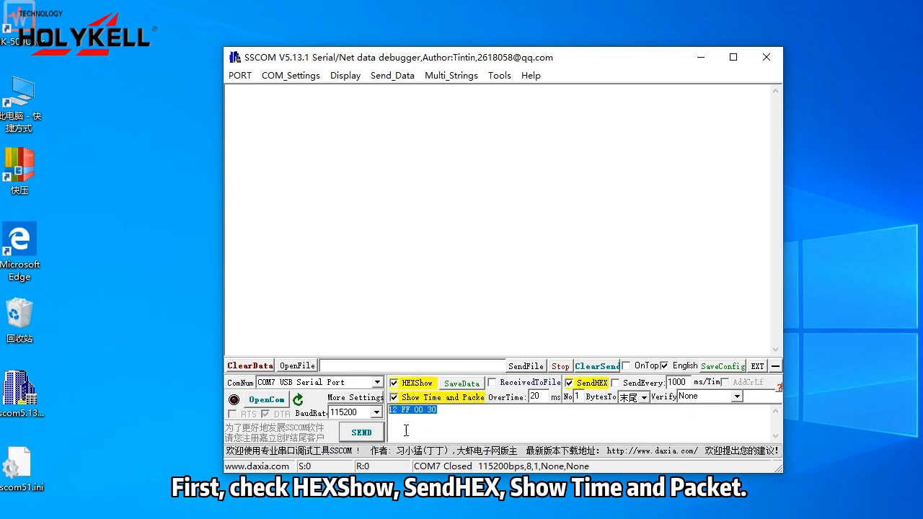
left_click(736, 395)
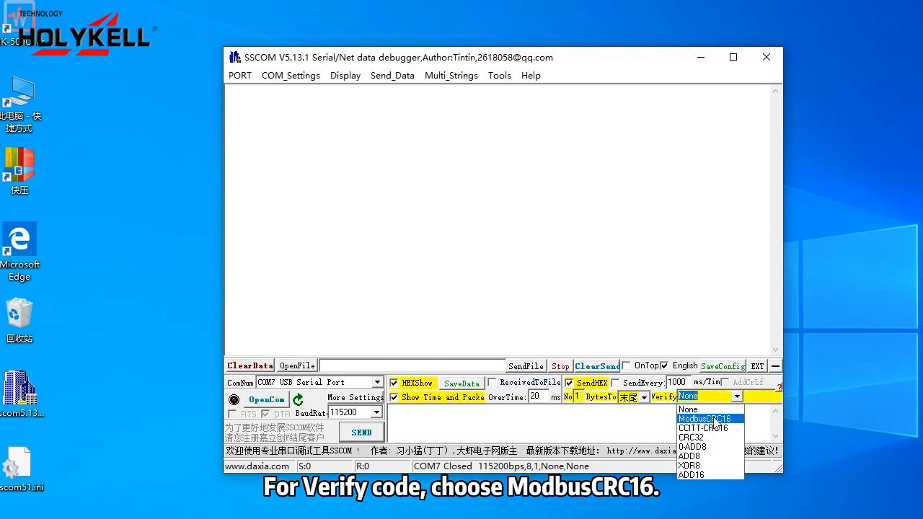
mouse_move(725, 426)
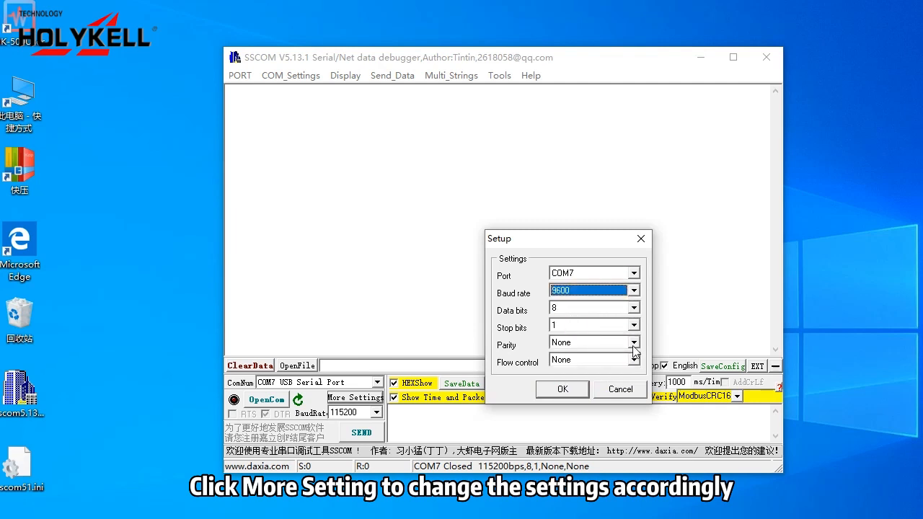
- Confirm COM7 at 9600 baud, 8 data bits, no parity, and open the port
left_click(562, 389)
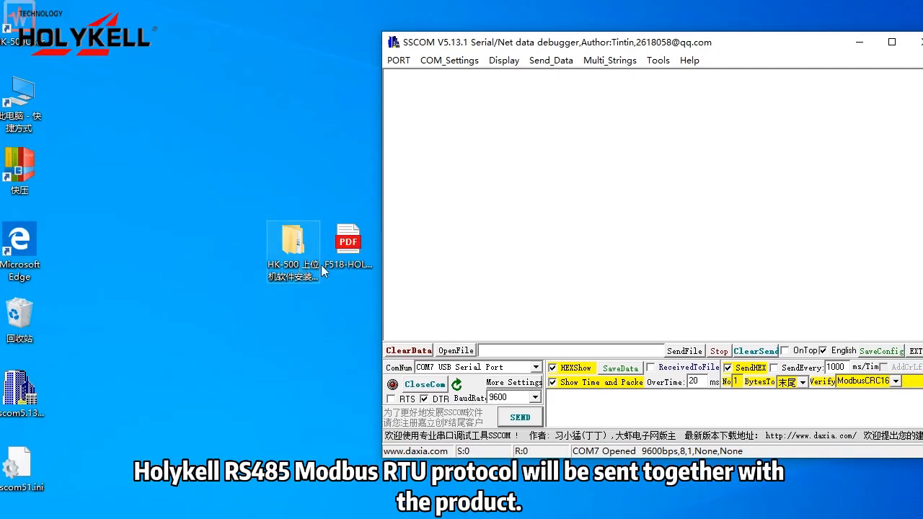
- Open the F518 Holykell RS485 Modbus PDF and scroll to page 2's register addresses
double_click(349, 238)
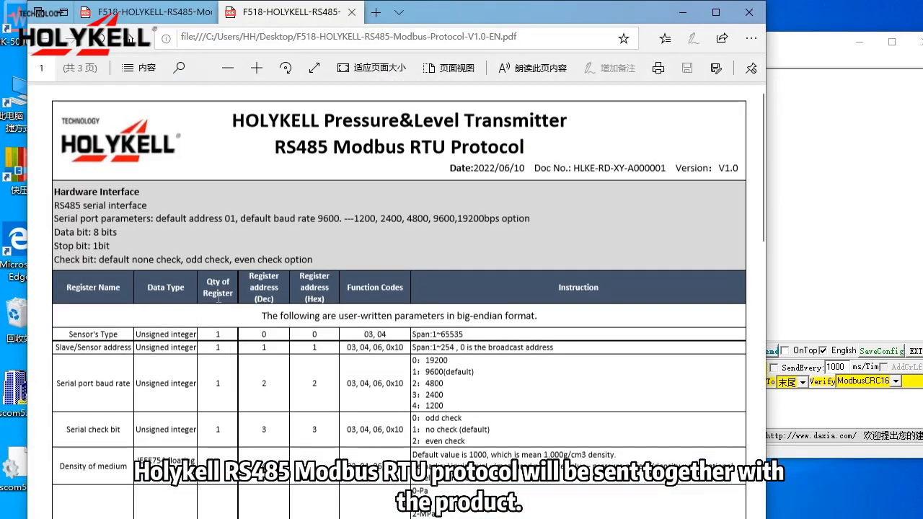
scroll("down", 3)
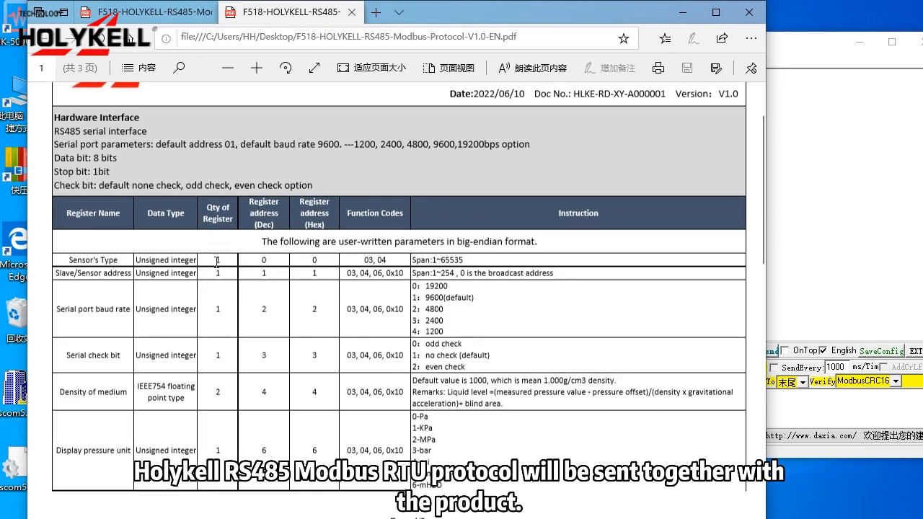
scroll("down", 3)
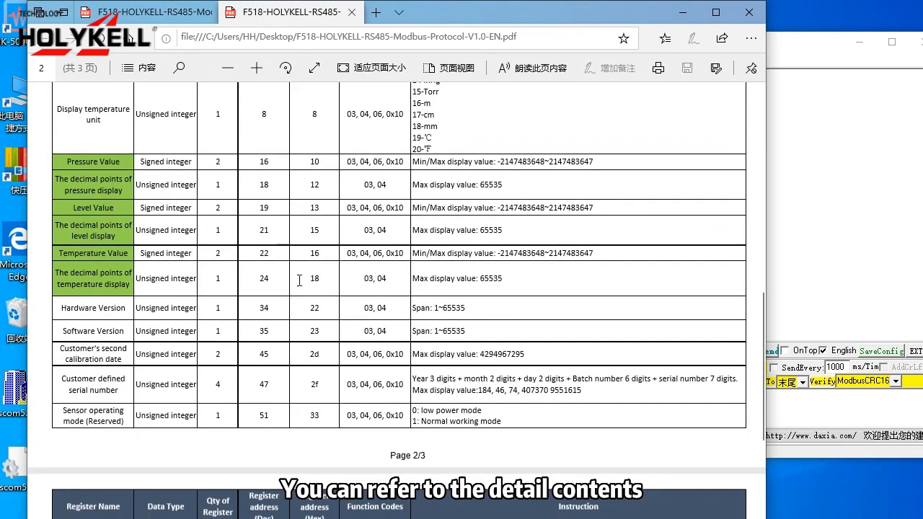